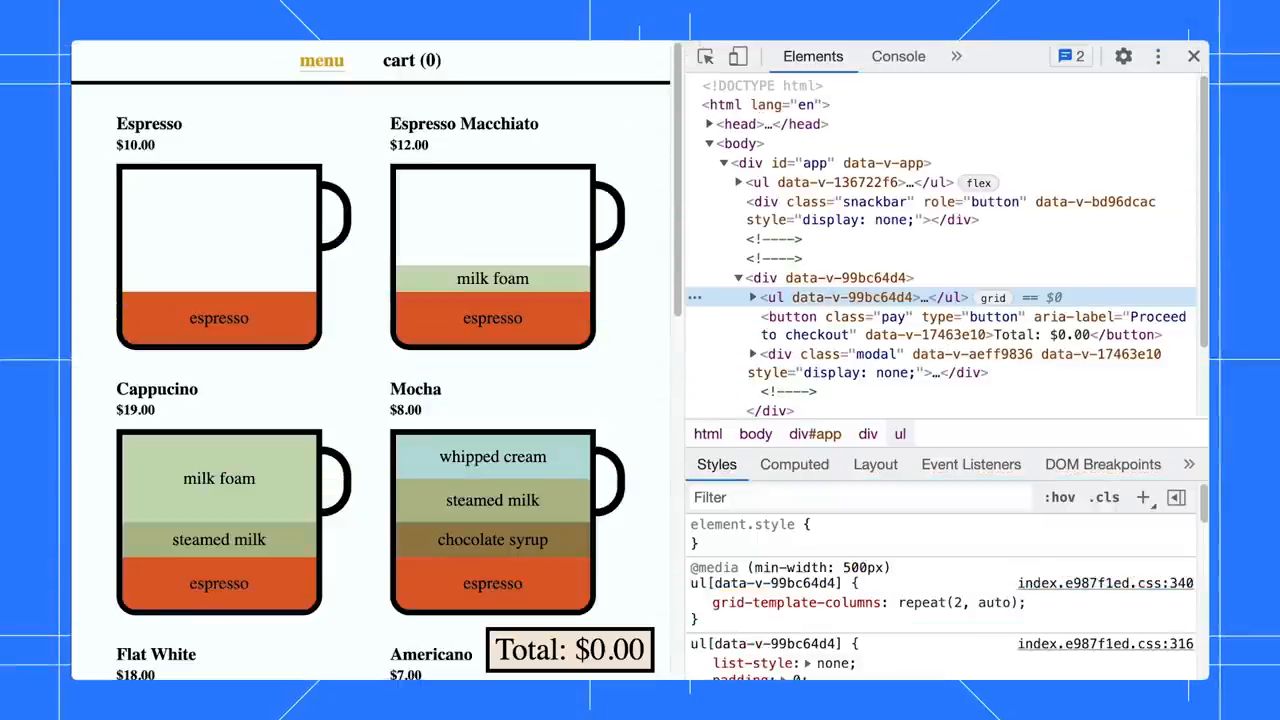
Step: Open the Recorder panel, name the recording with three coffee-cup emojis, and start capturing the Coffee cart page
left_click(1158, 56)
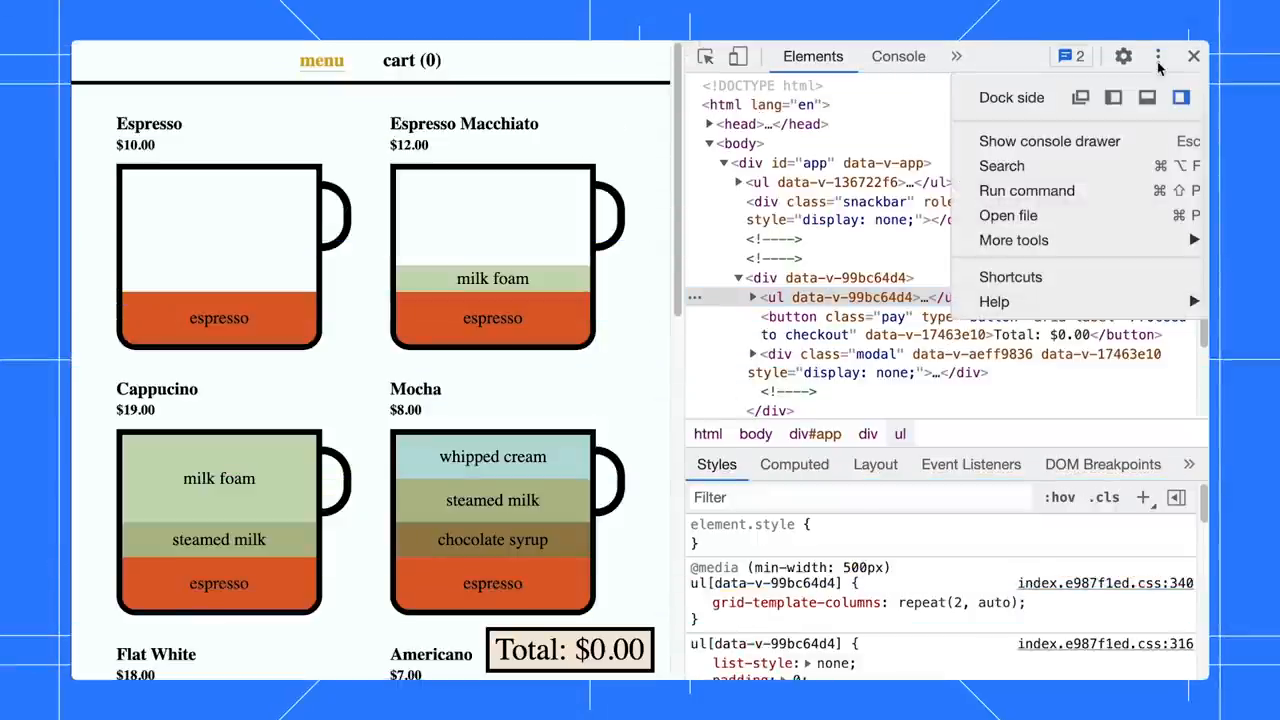
left_click(1014, 240)
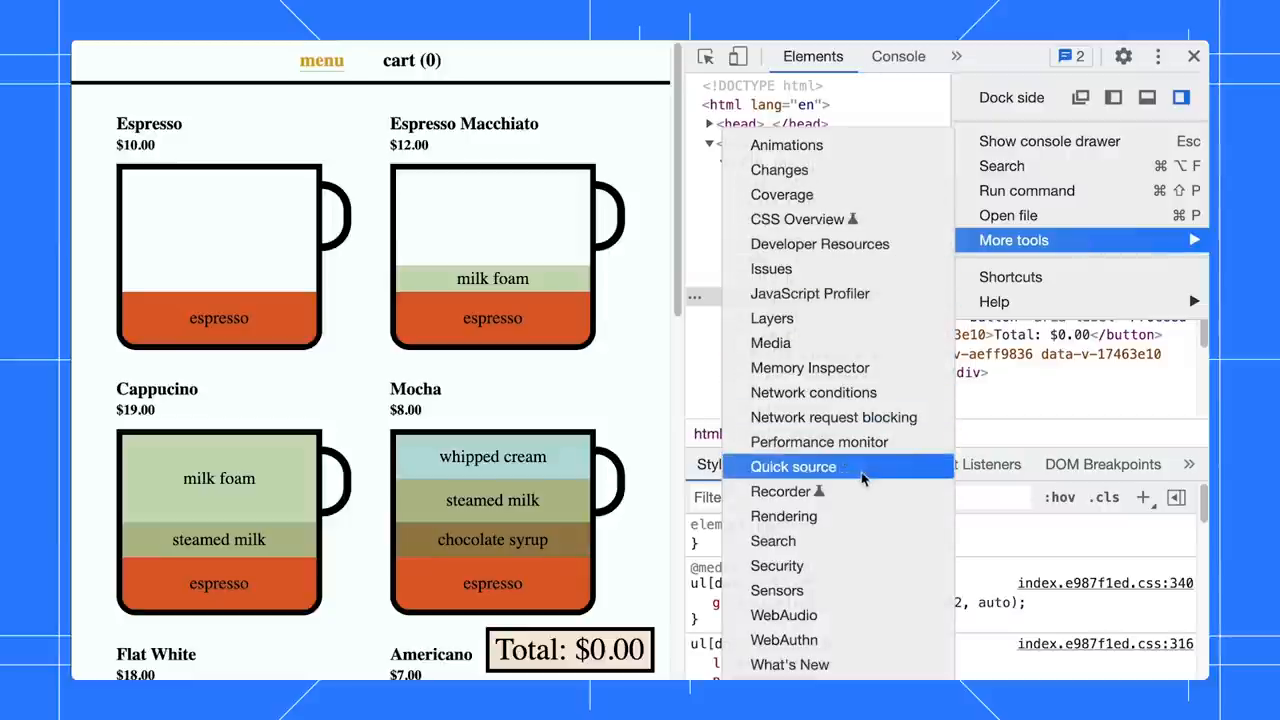
left_click(780, 491)
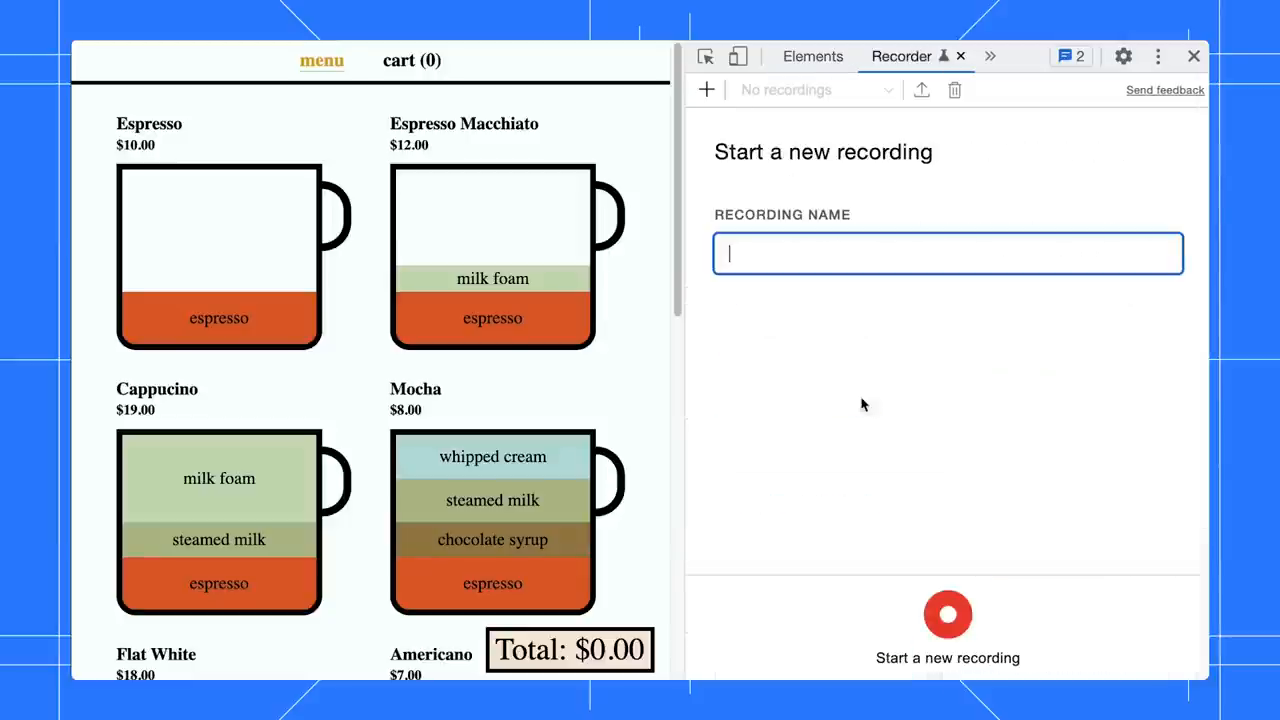
type("e")
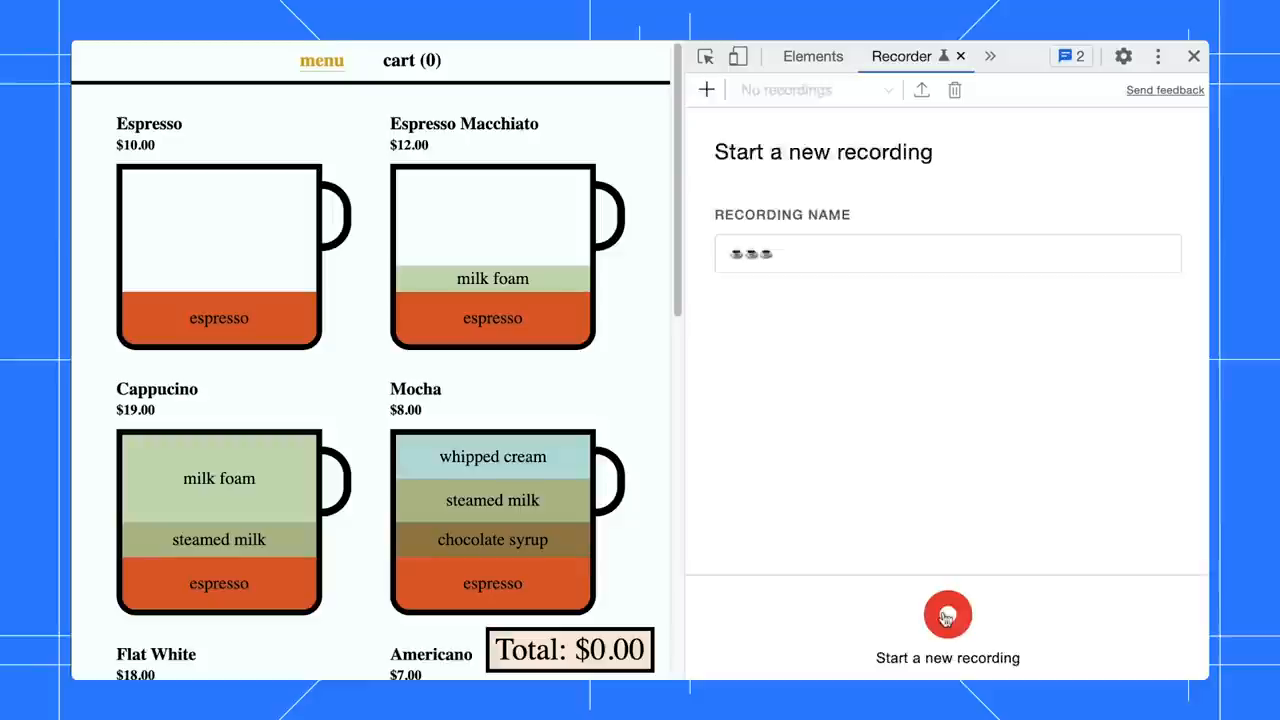
left_click(946, 614)
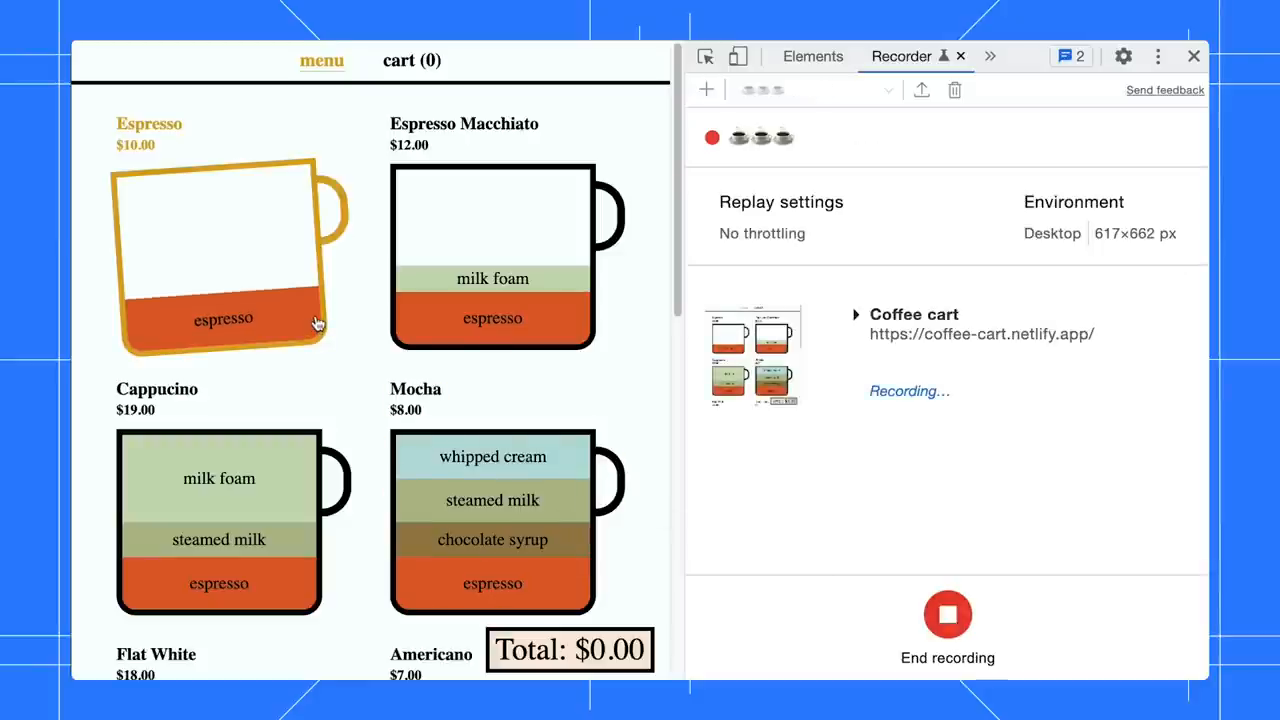
Step: Add an Espresso and a Flat White to the cart while recording
left_click(223, 255)
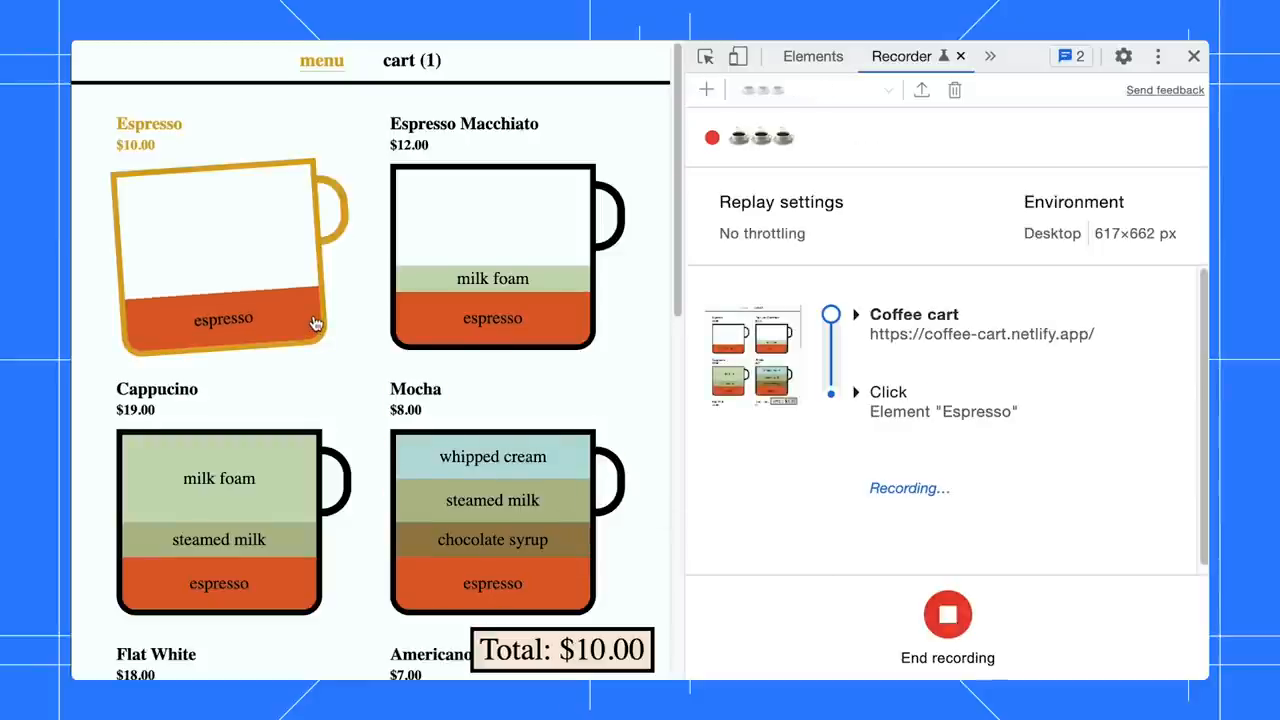
scroll("down", 3)
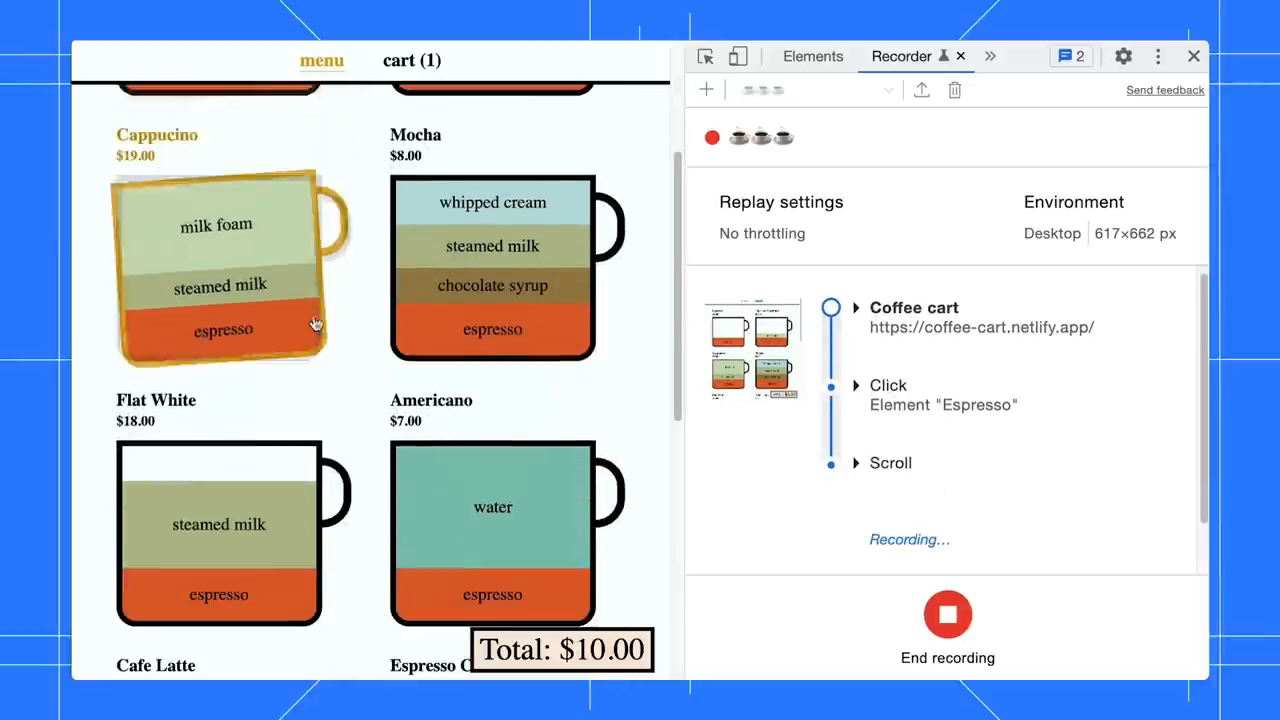
scroll("down", 3)
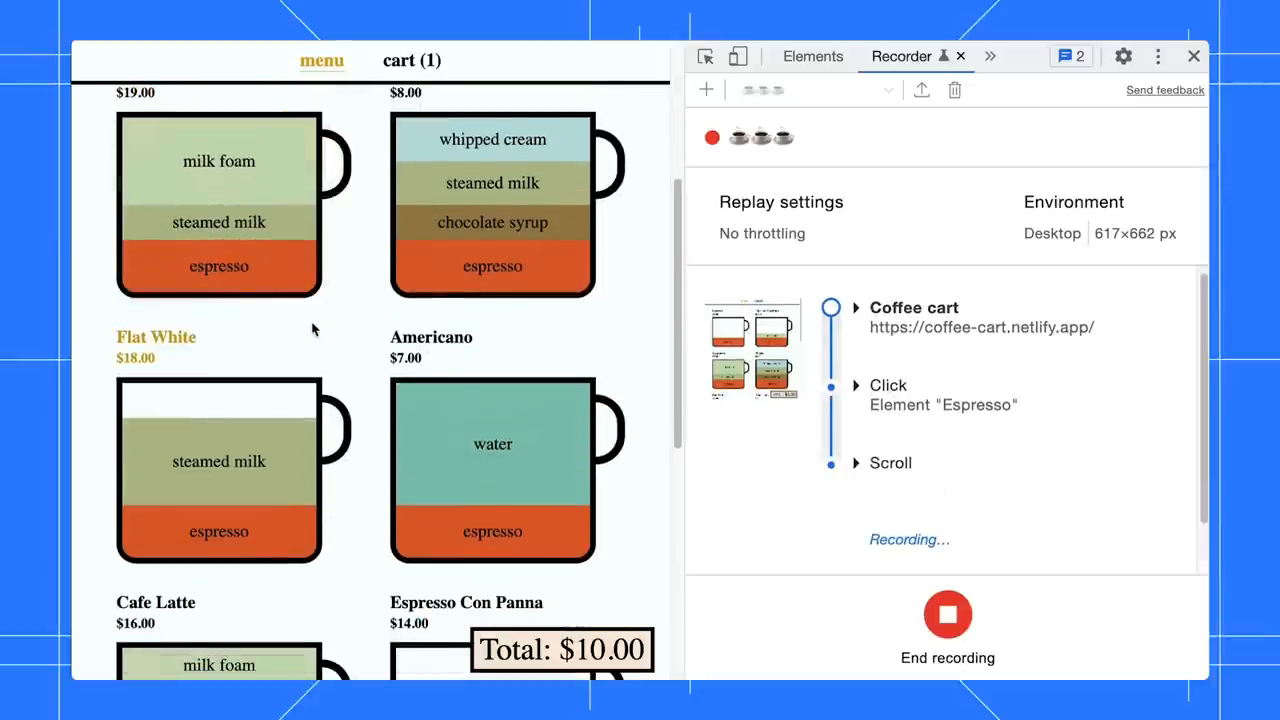
left_click(218, 461)
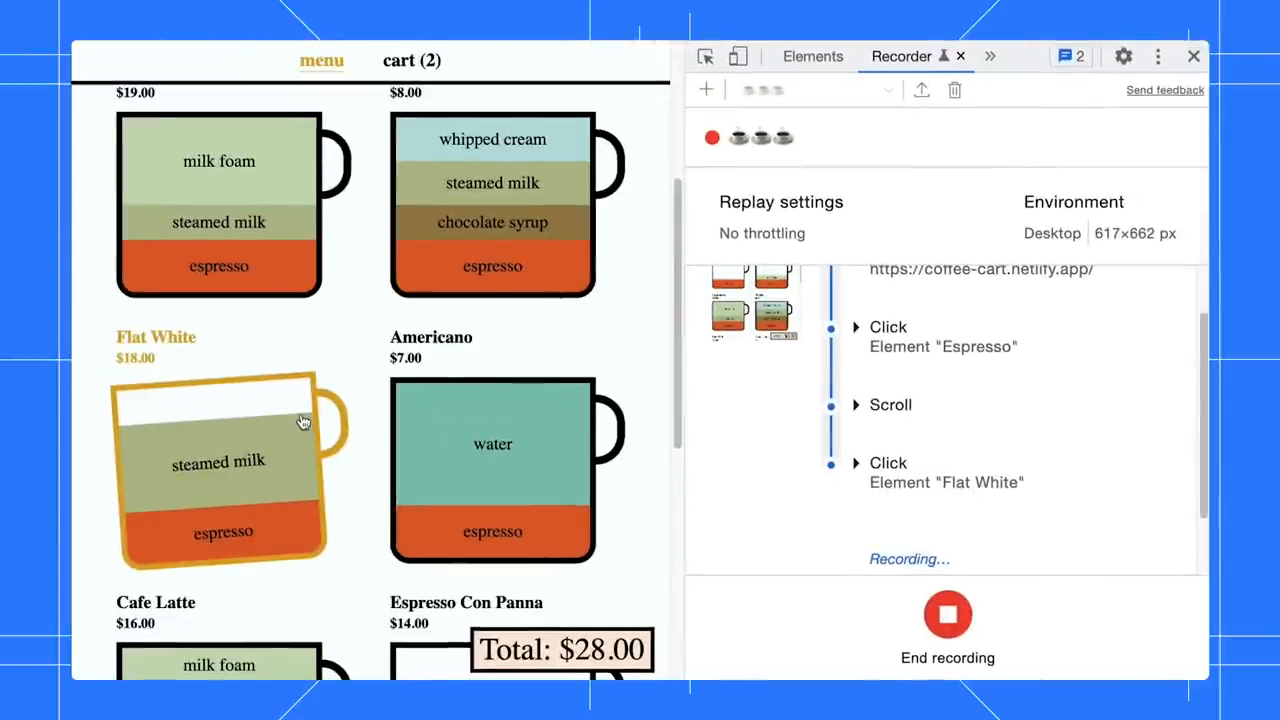
Step: Go to the cart, add a second Espresso for a $38.00 total, and end recording
left_click(419, 60)
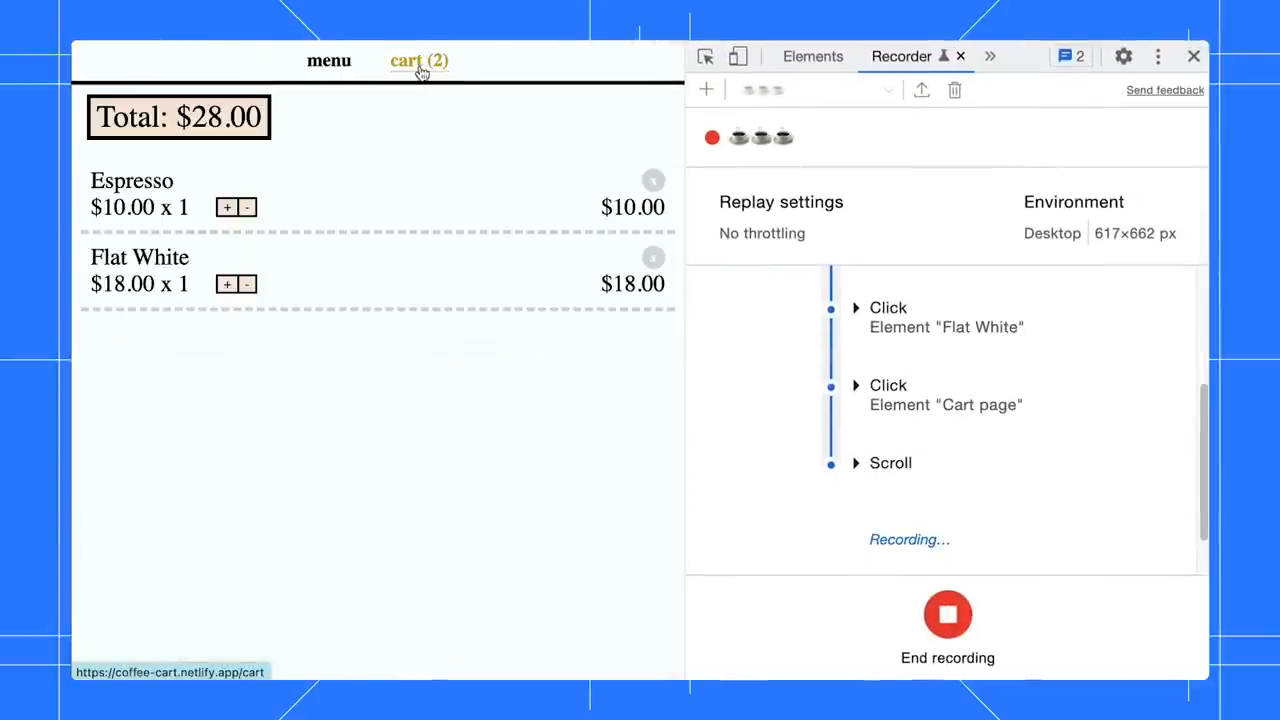
mouse_move(280, 230)
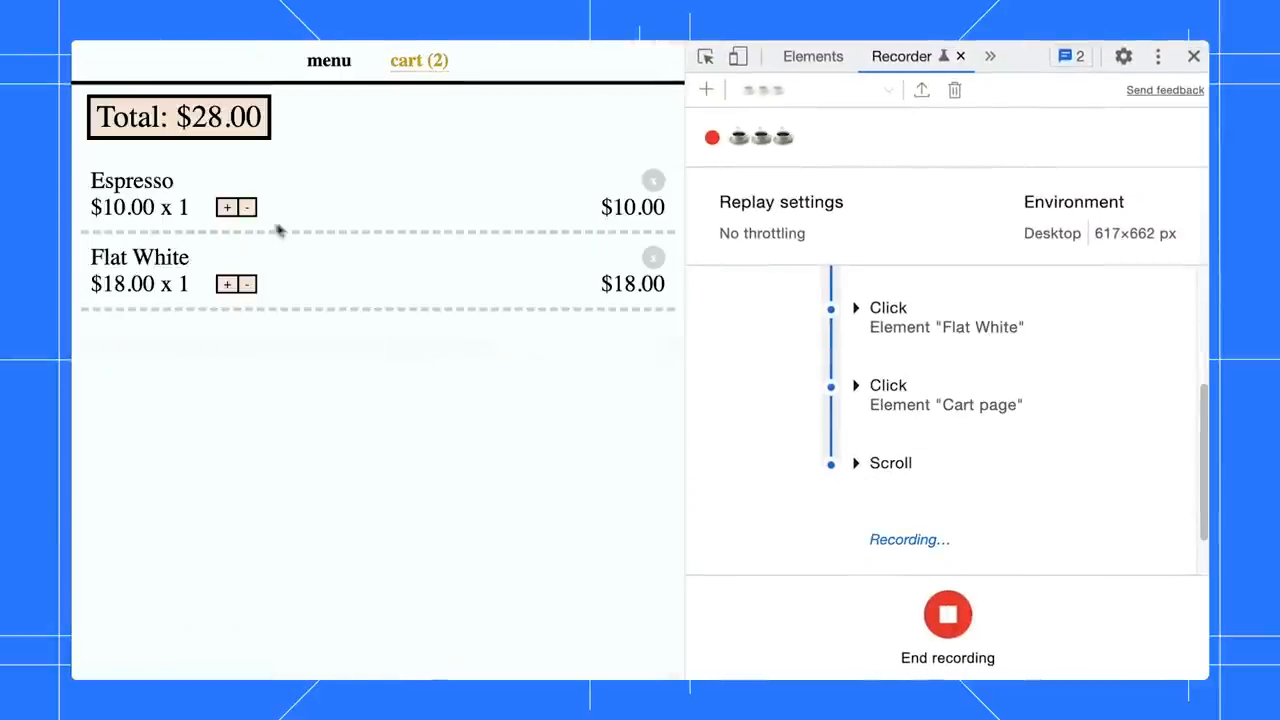
left_click(227, 207)
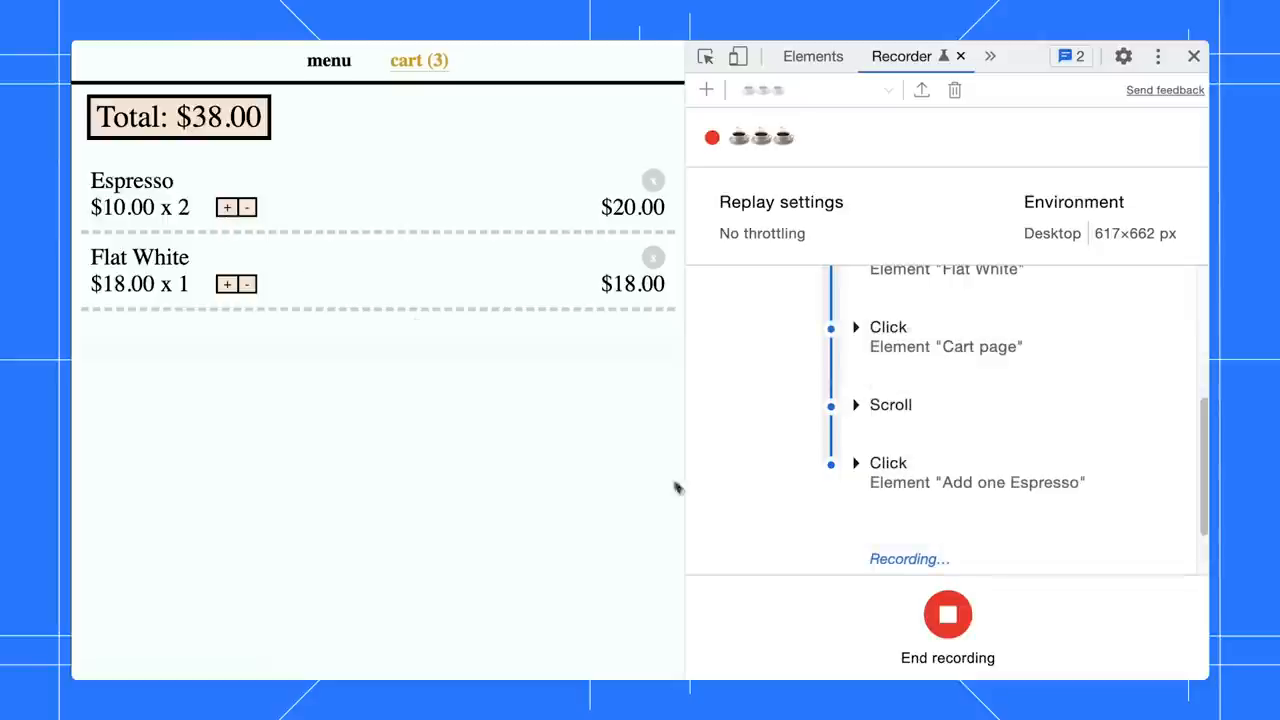
left_click(946, 613)
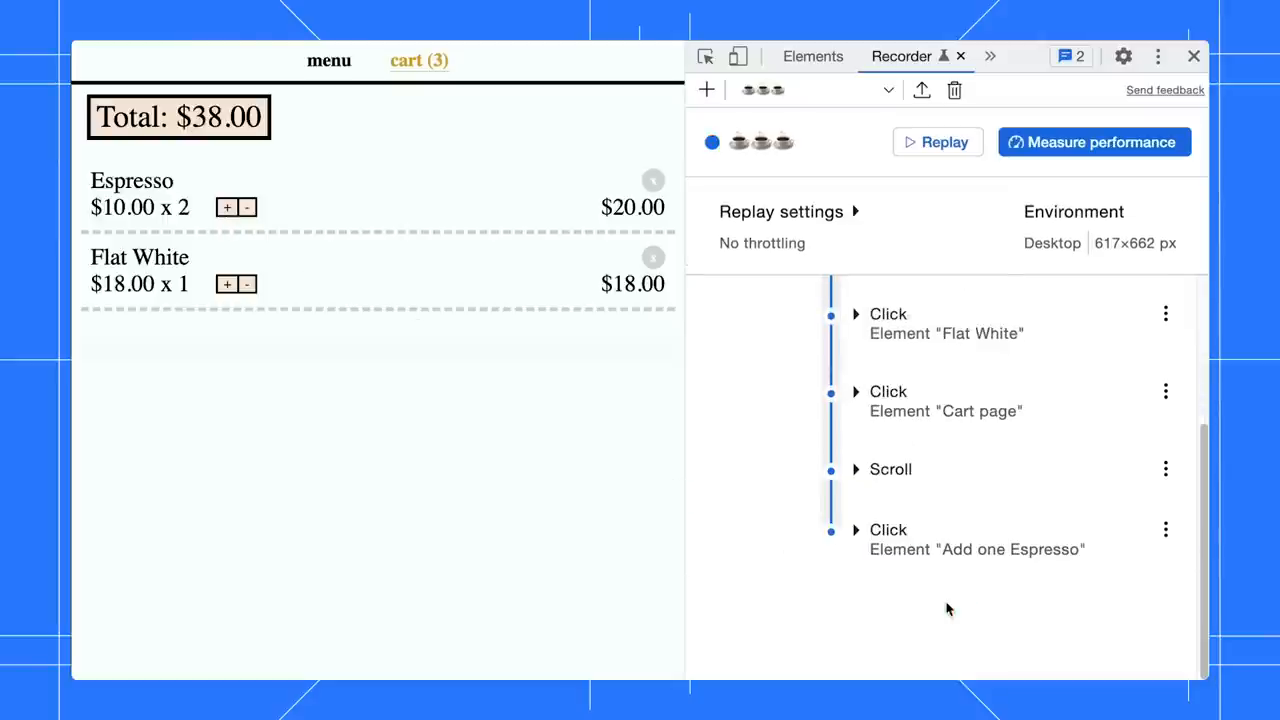
Step: Export the recording as a JavaScript .js file, bringing up the Save dialog in Documents
left_click(938, 142)
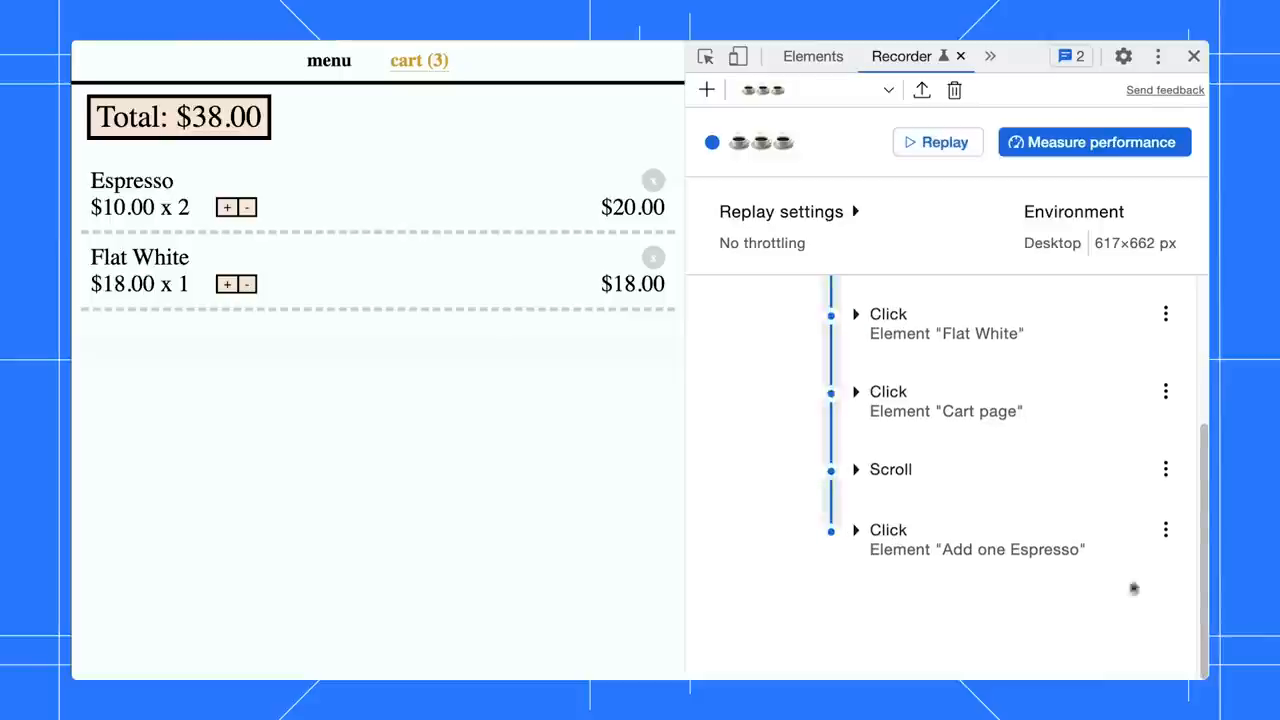
left_click(1164, 530)
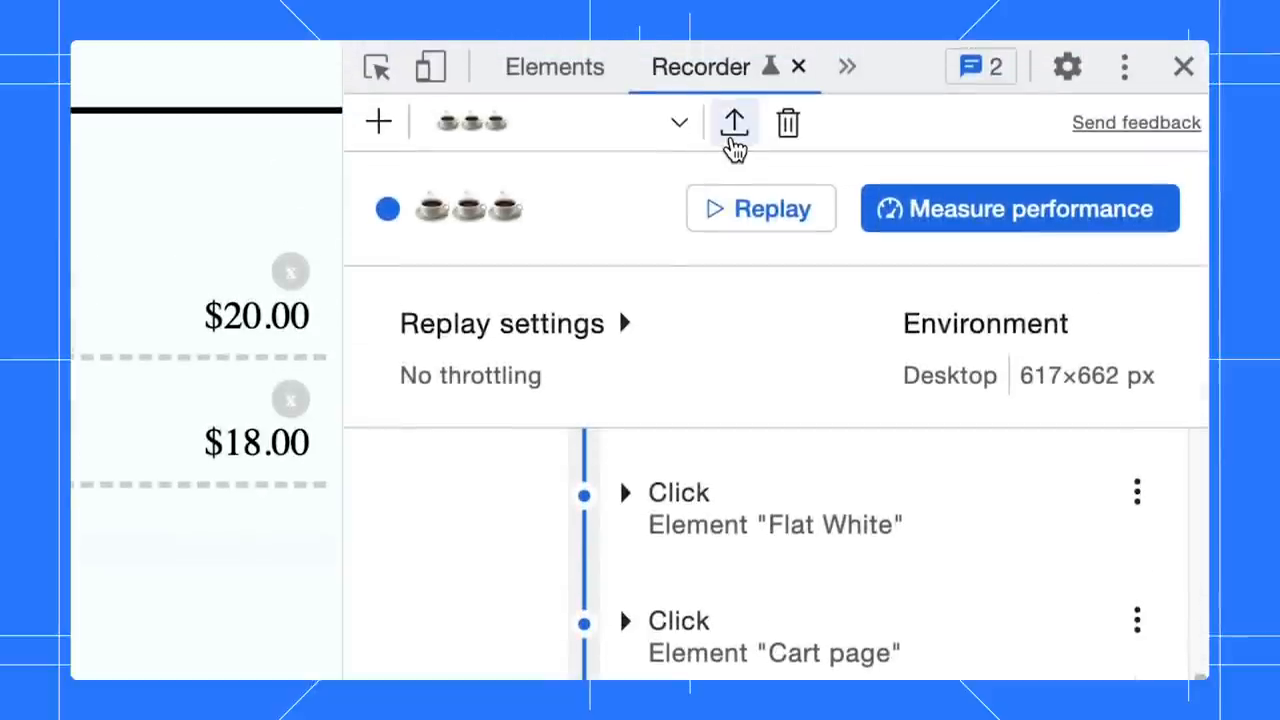
left_click(733, 122)
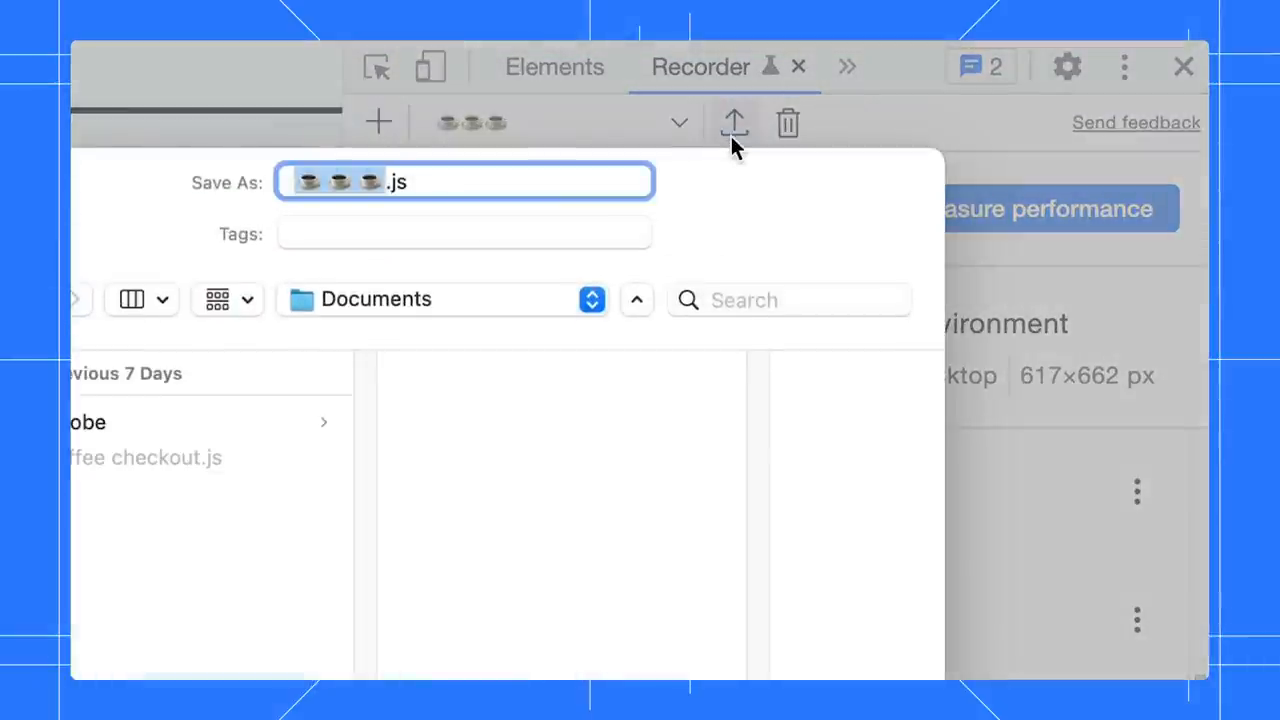